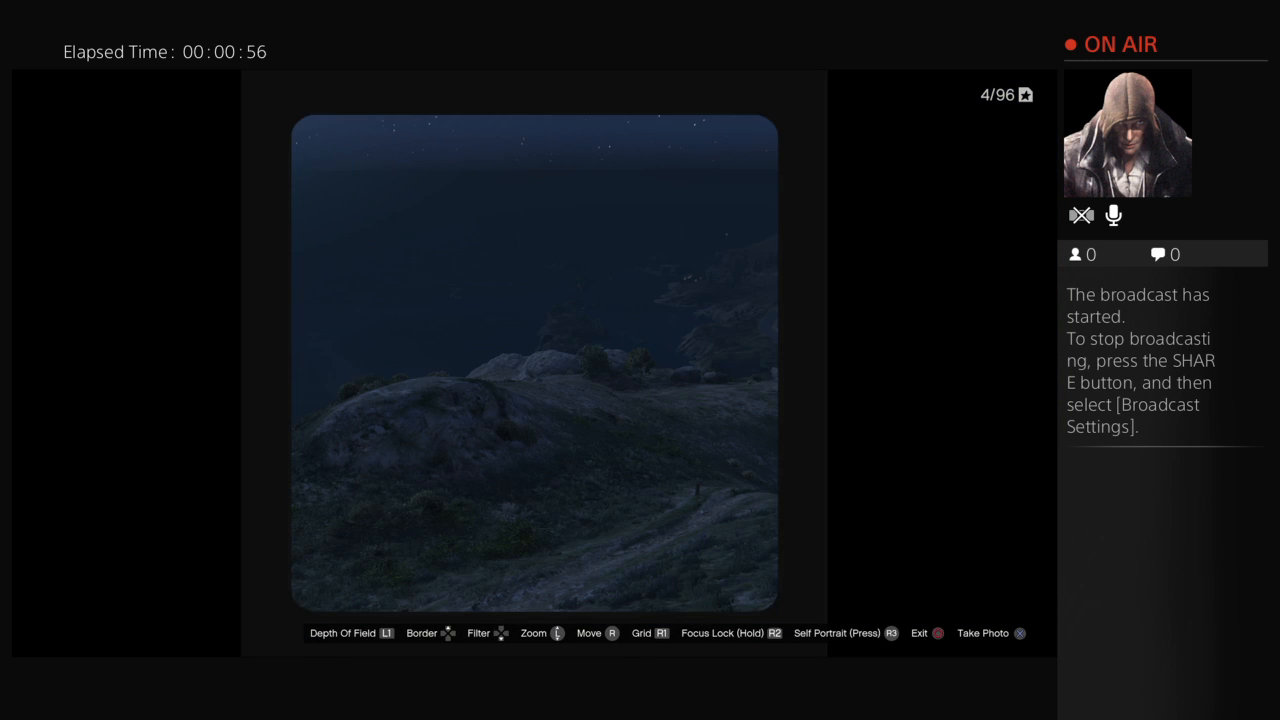
{"action": "left_click", "coordinate": [428, 632]}
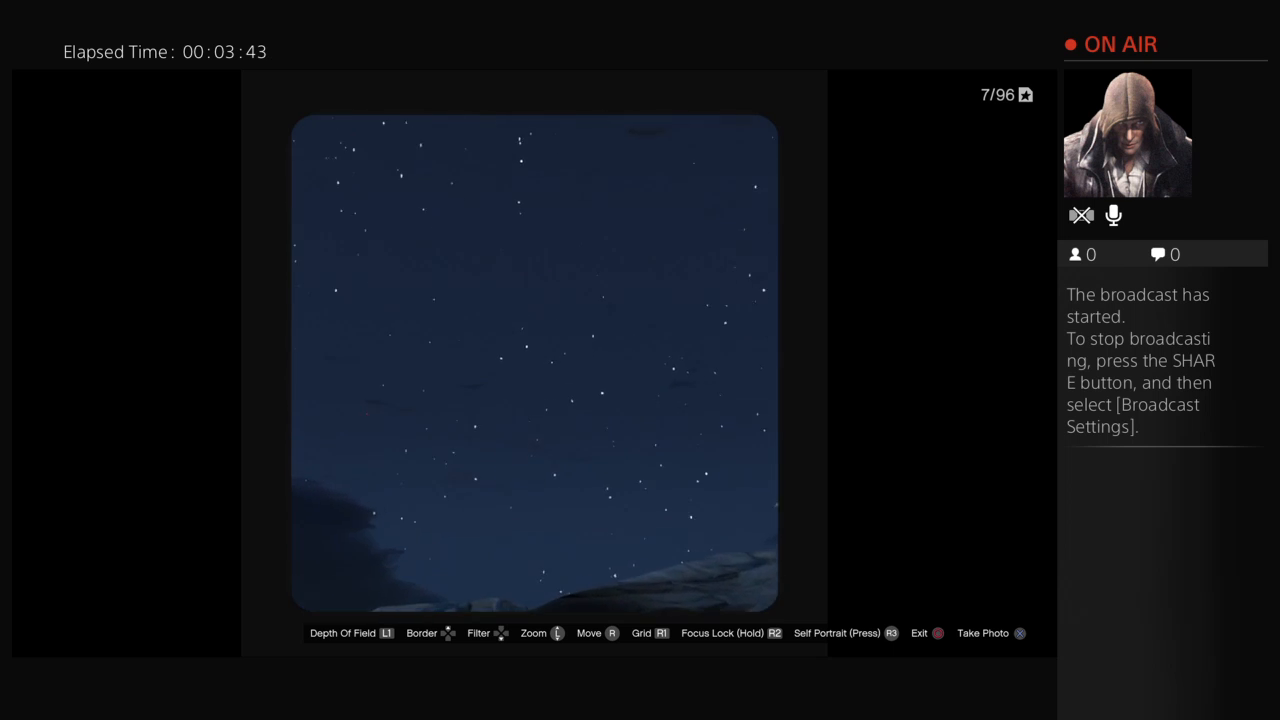
{"action": "left_click", "coordinate": [920, 632]}
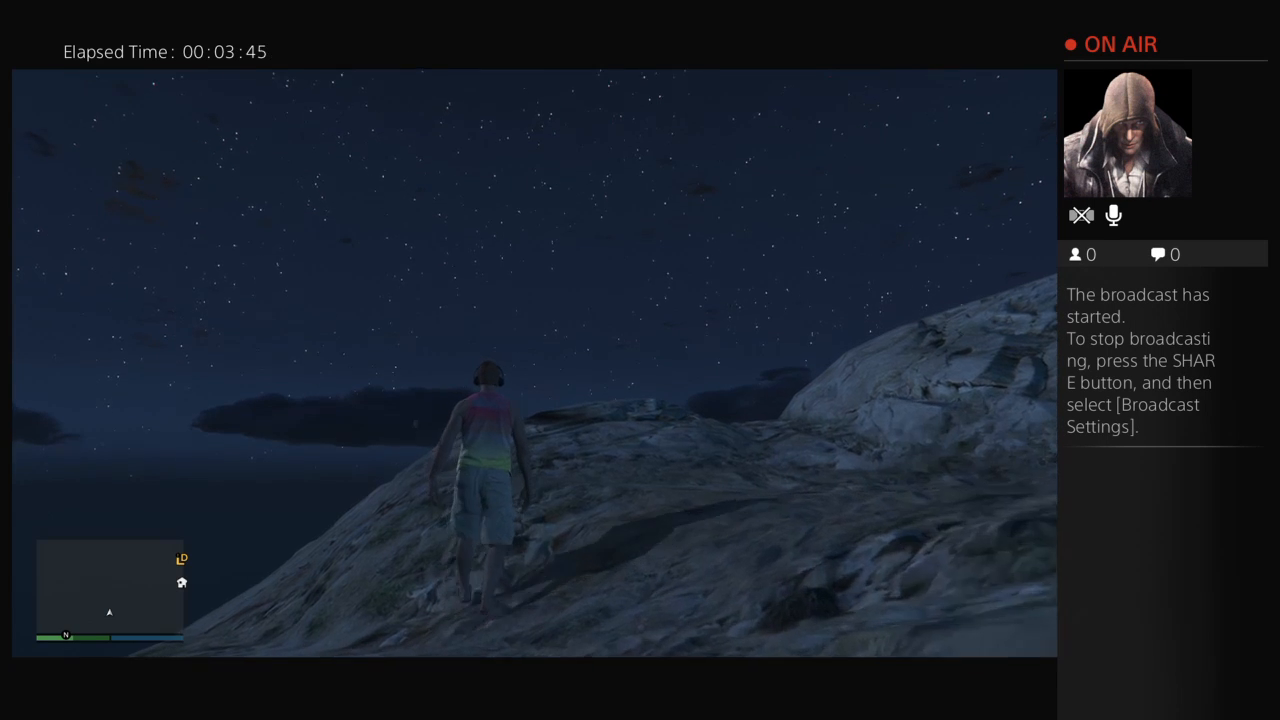